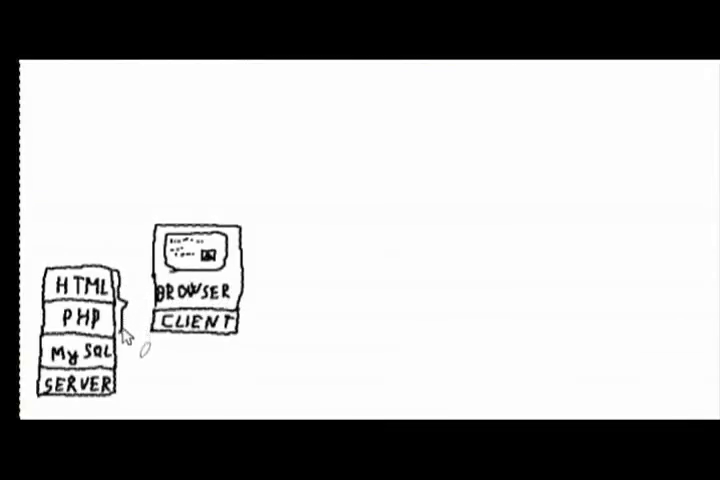
{"action": "mouse_move", "coordinate": [145, 270]}
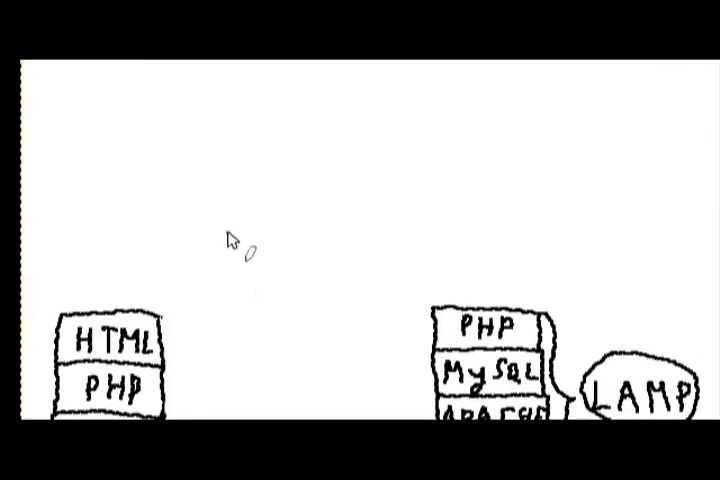
{"action": "mouse_move", "coordinate": [285, 240]}
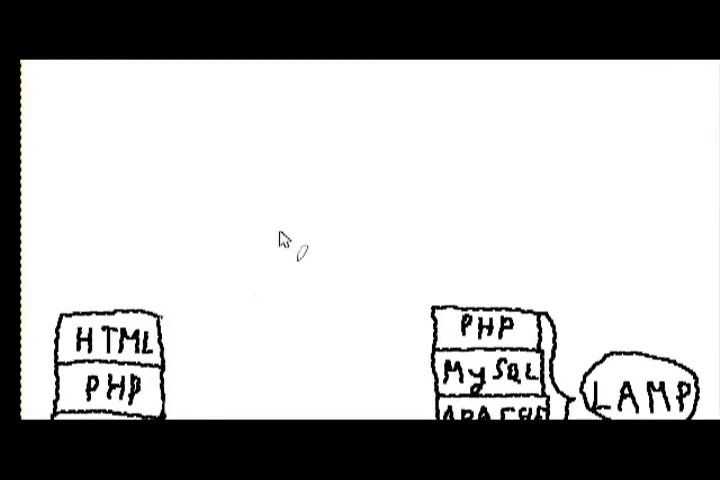